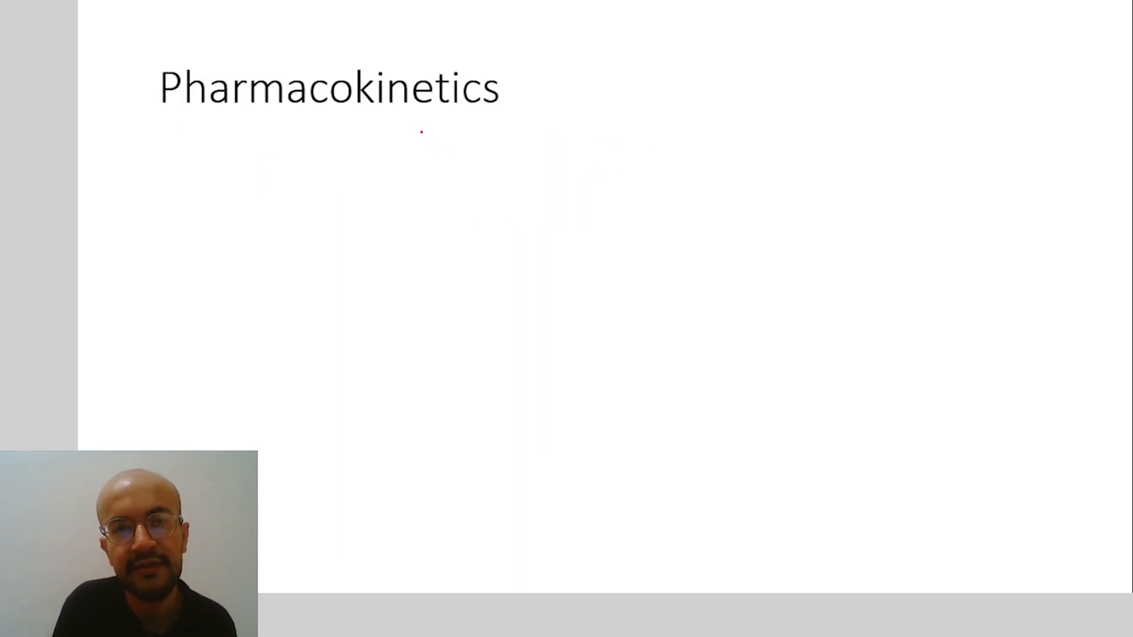
Underline the Pharmacokinetics title in red and handwrite 'Administration :- Tigecycline is IV only'.
left_click_drag(209, 116, 393, 101)
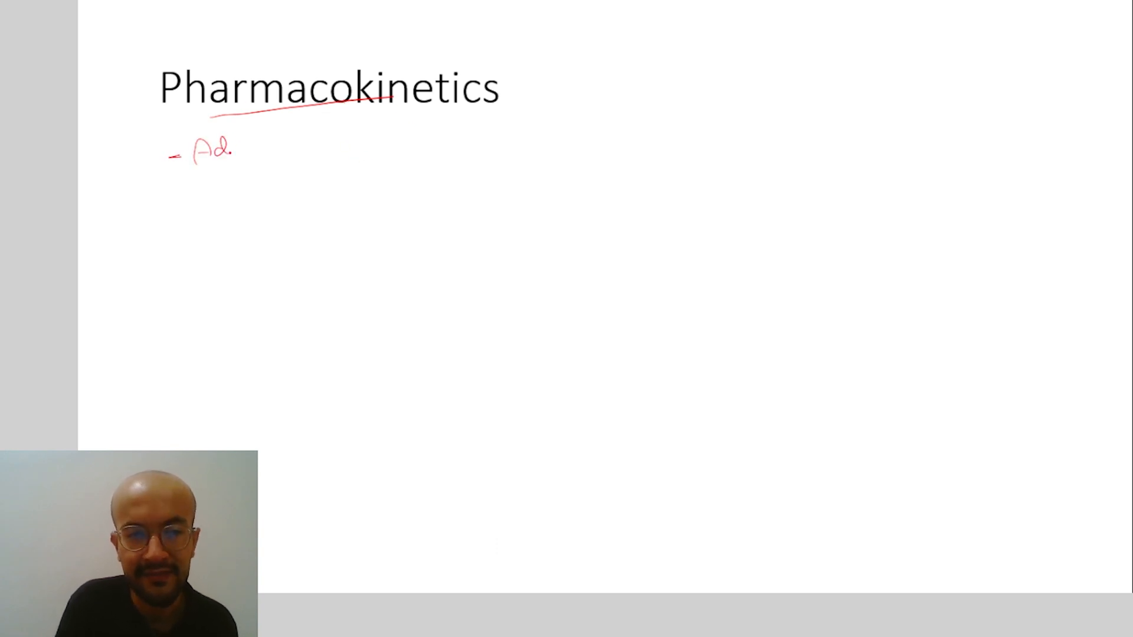
type("Administration :- Tigecydine is IV")
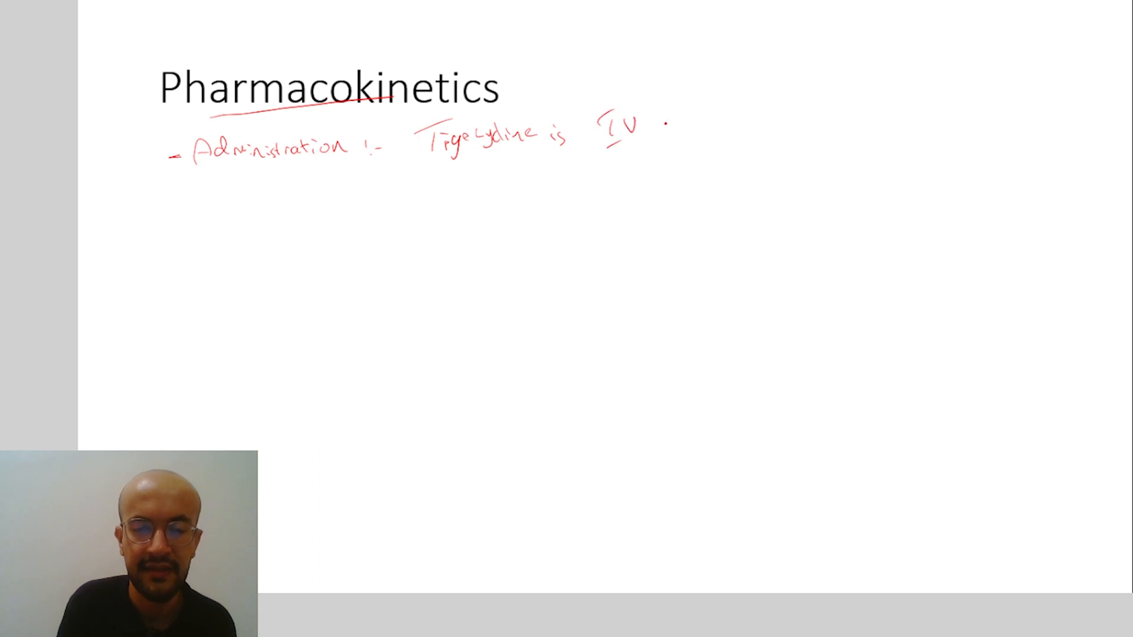
type("only")
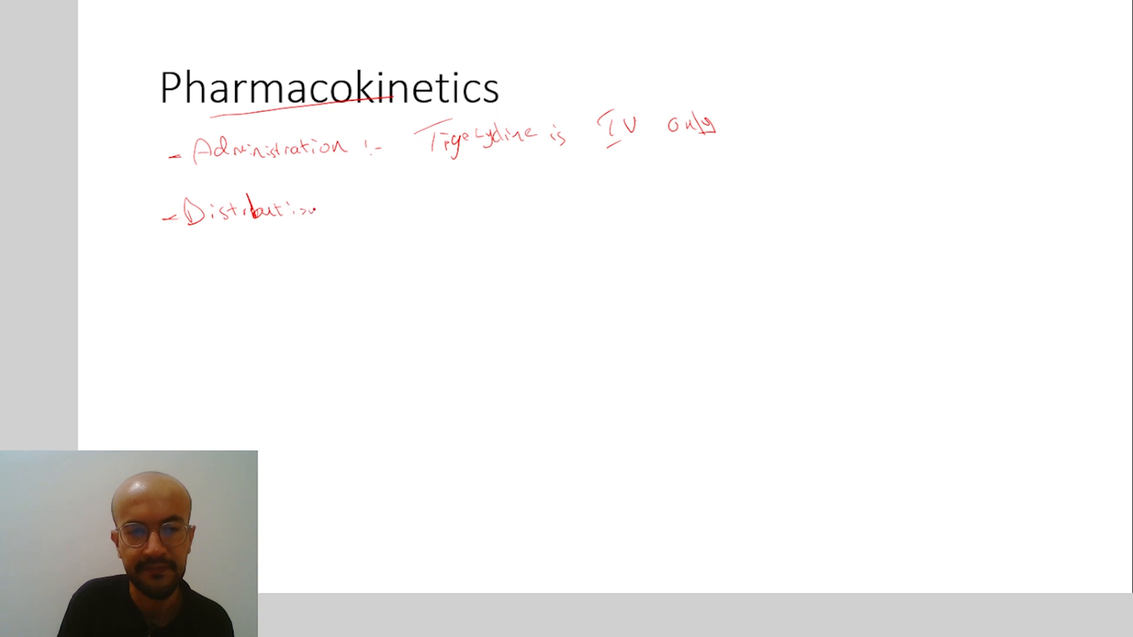
Branch off Distribution with notes: molecular weight 585, poor CSF penetration, good body-fluid concentration.
left_click_drag(332, 209, 393, 180)
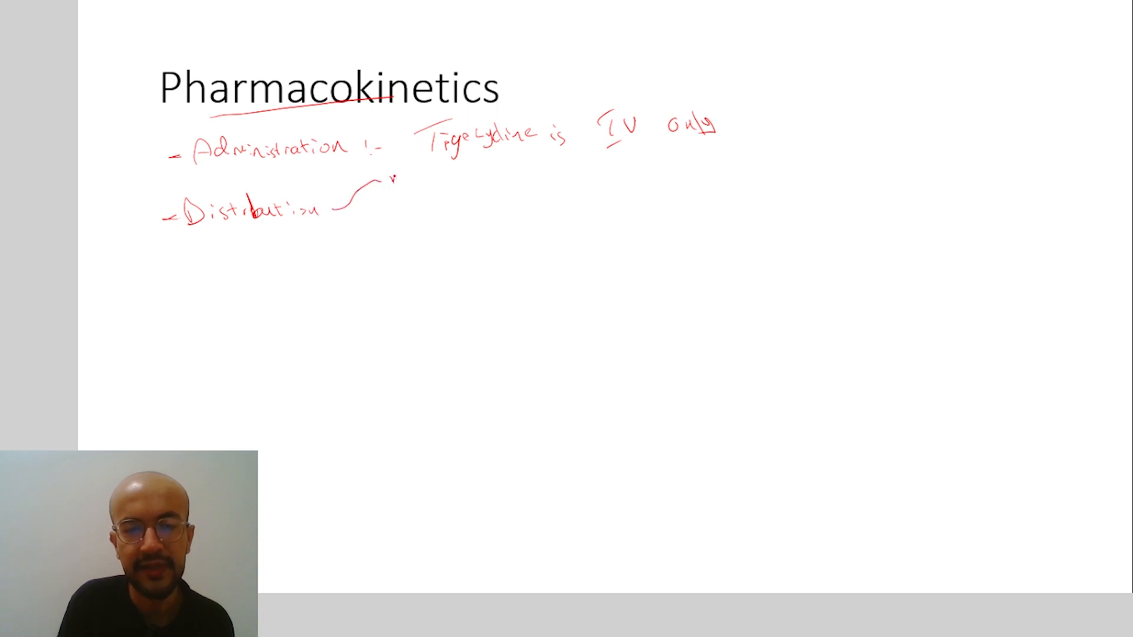
type("moles")
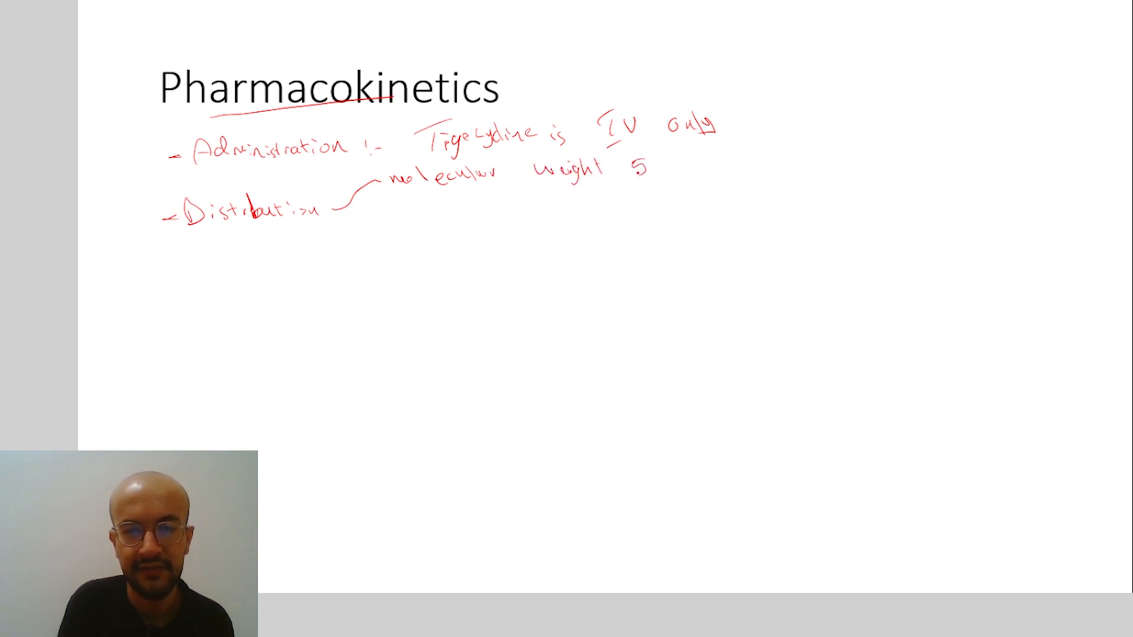
type("85")
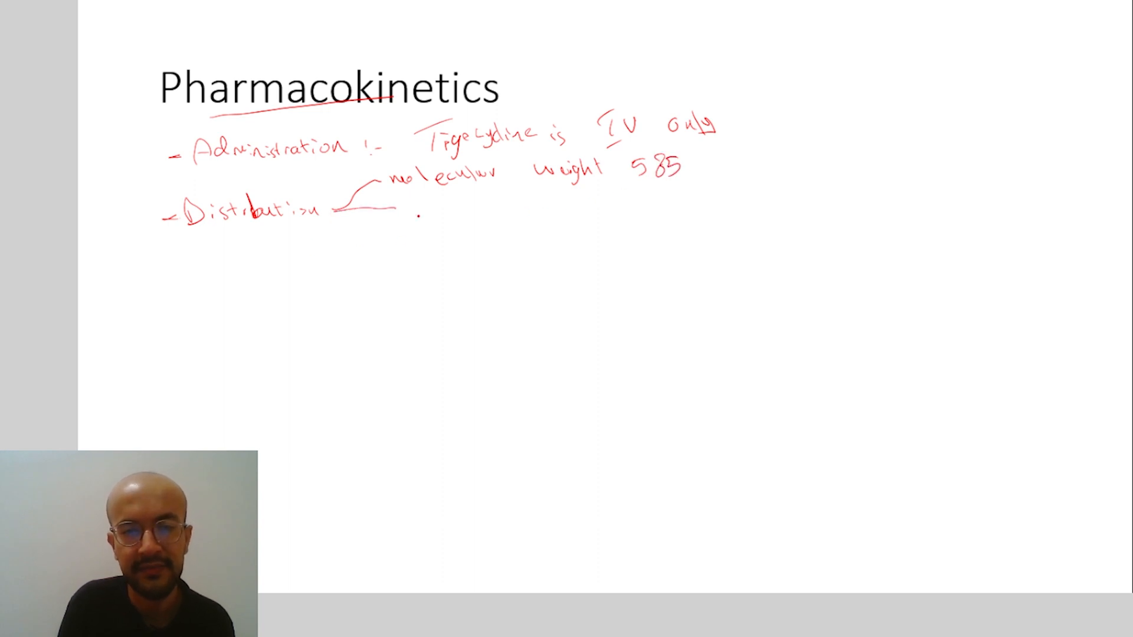
type("Poor")
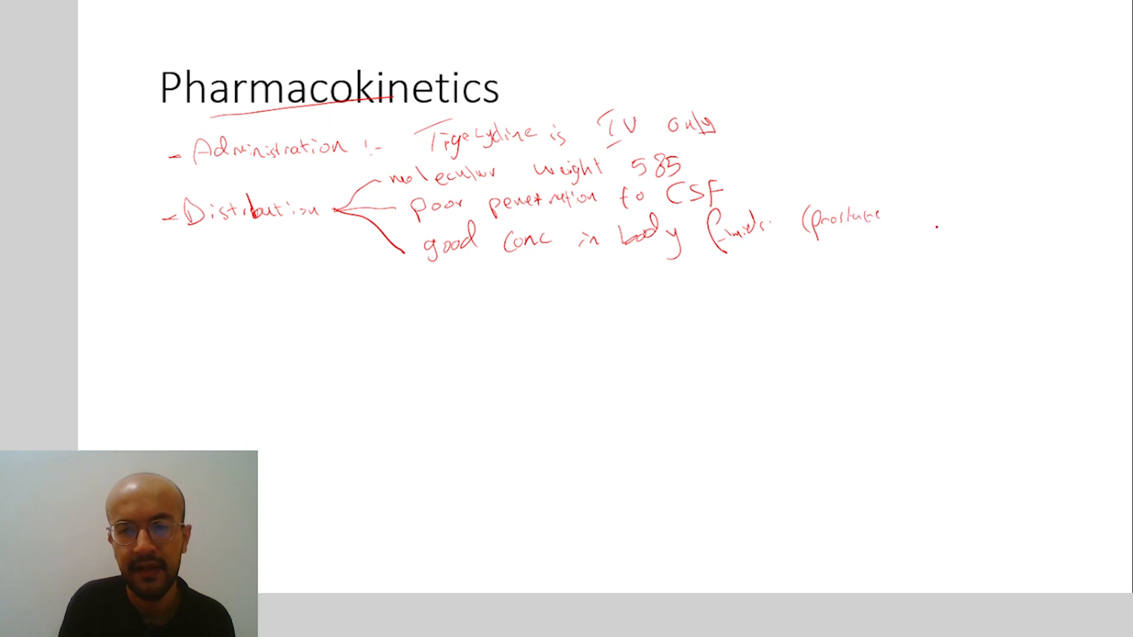
type(", ple")
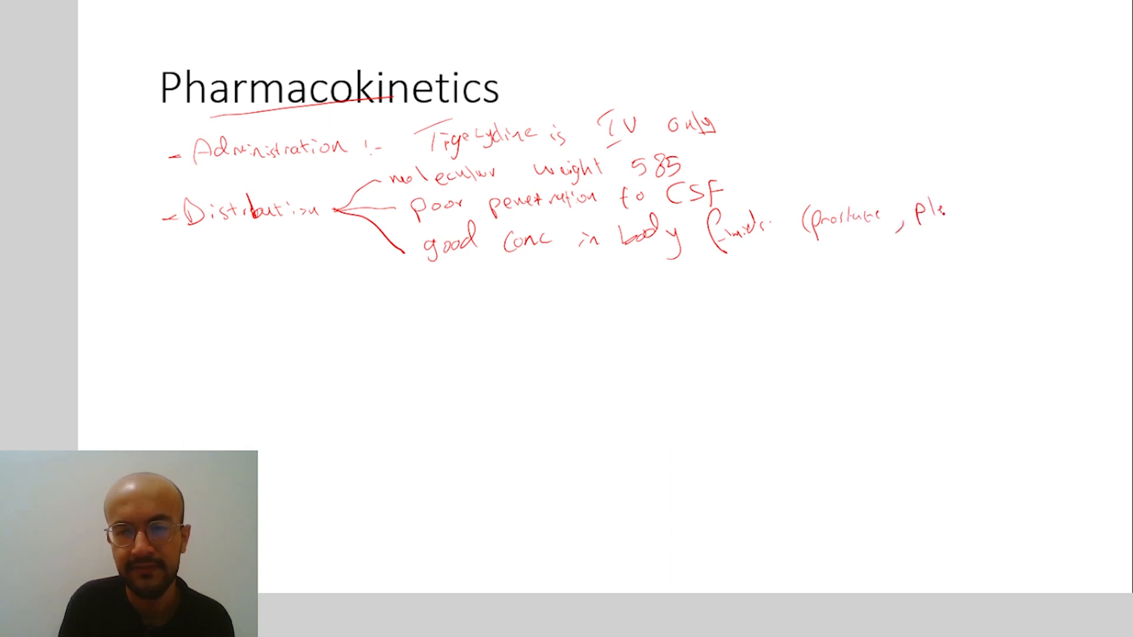
left_click_drag(924, 217, 1055, 202)
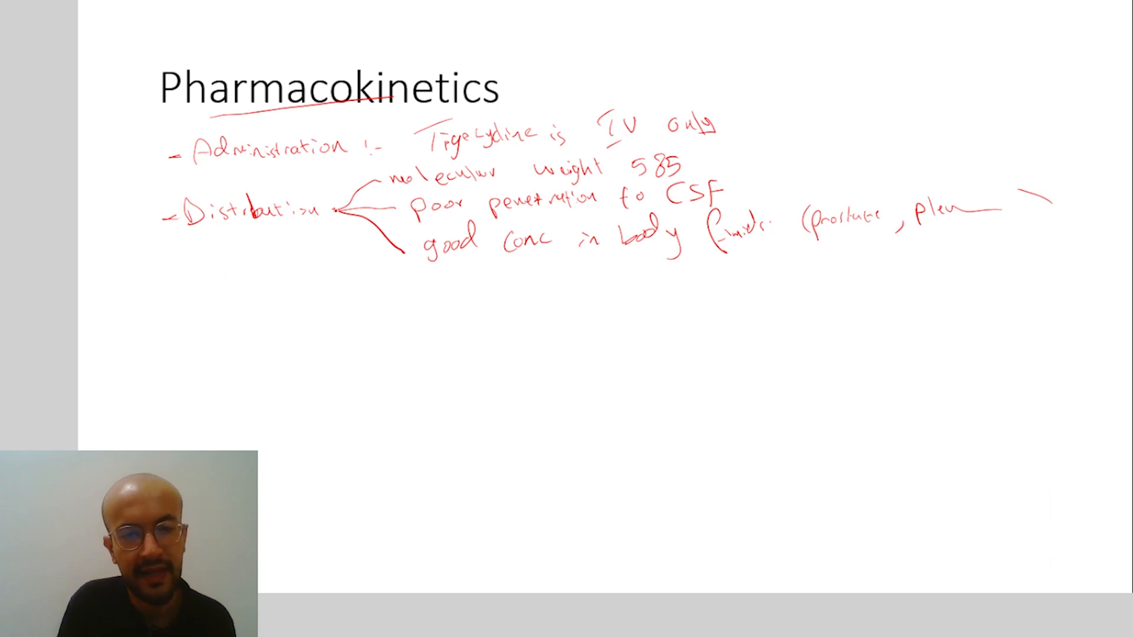
Add two more Distribution arrows noting 'crosses placenta' and 'poor blood level'.
left_click_drag(337, 209, 379, 293)
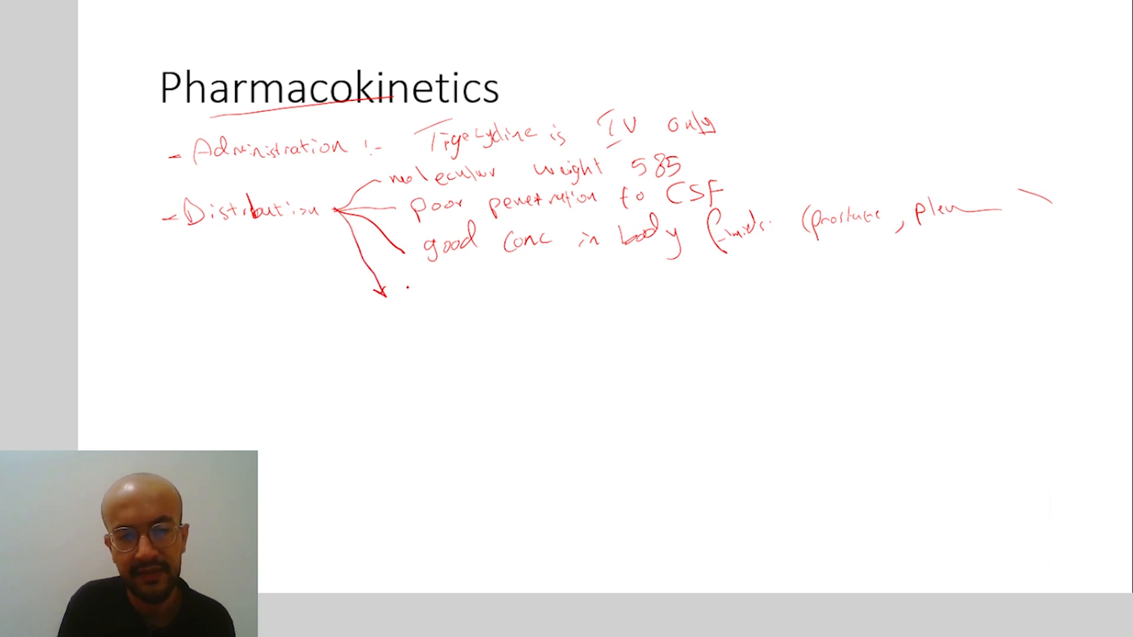
type("cross")
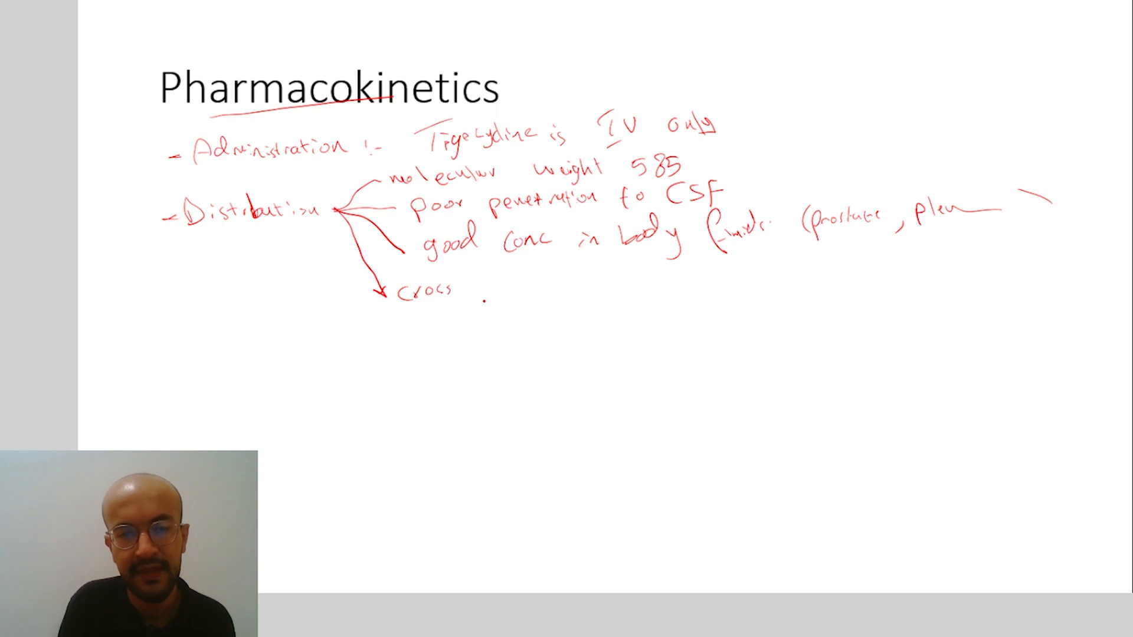
type("Placenta")
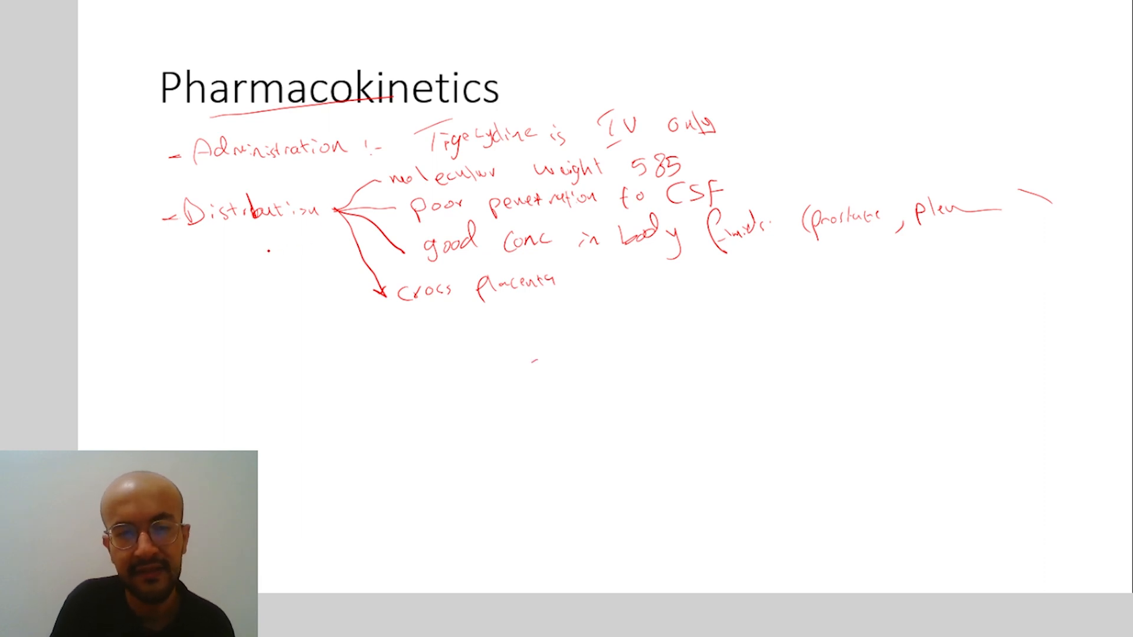
left_click_drag(334, 212, 377, 318)
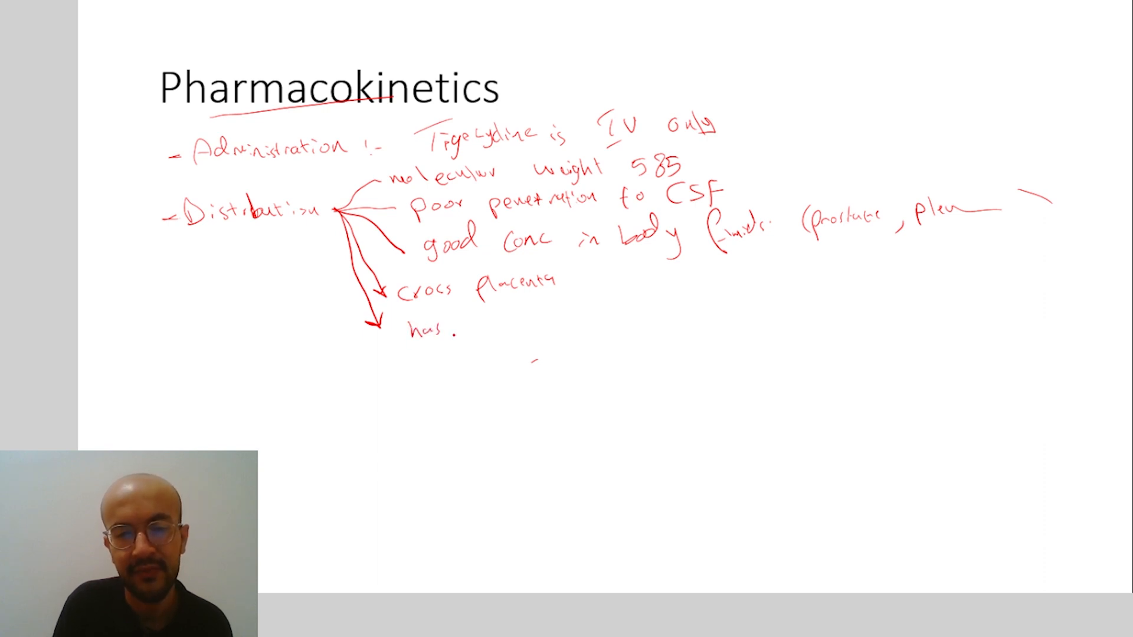
type("poor")
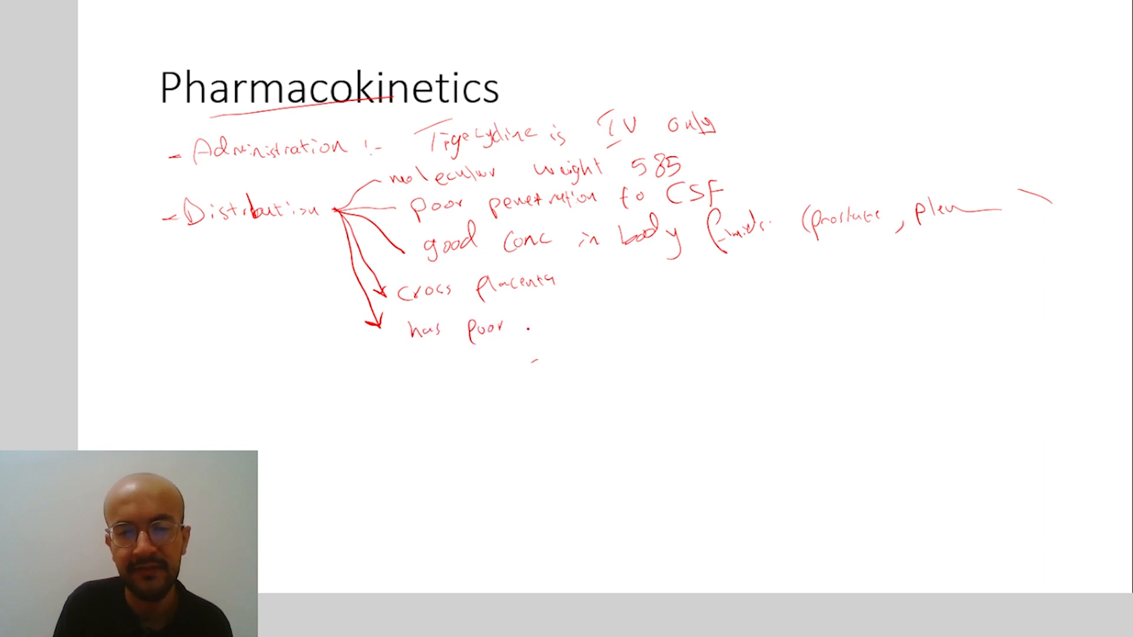
type("blood")
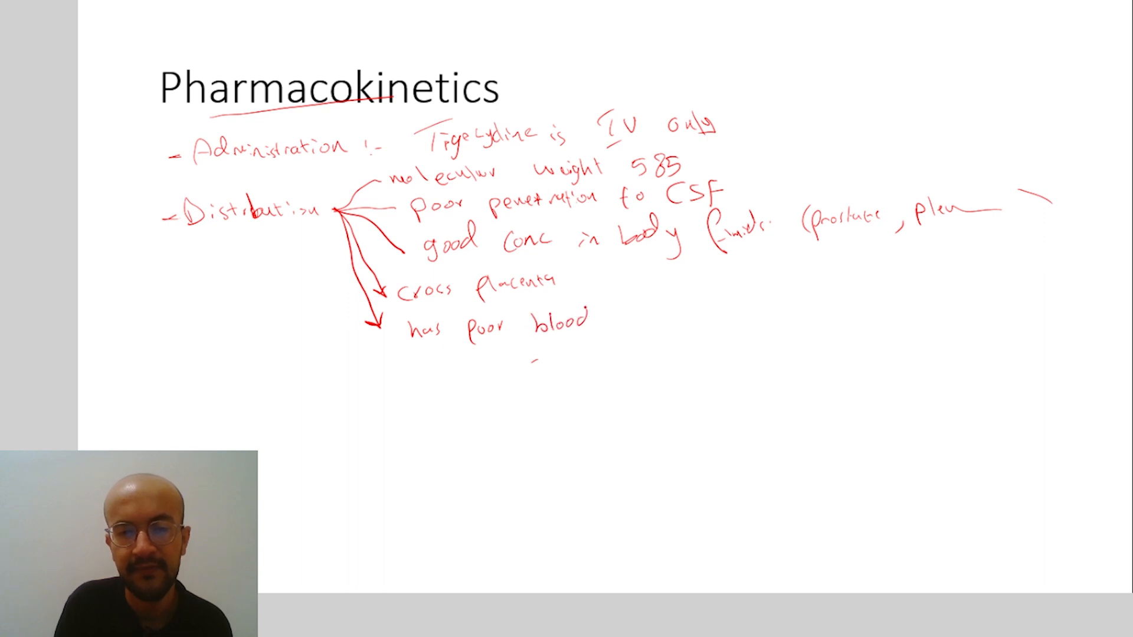
type("levels →")
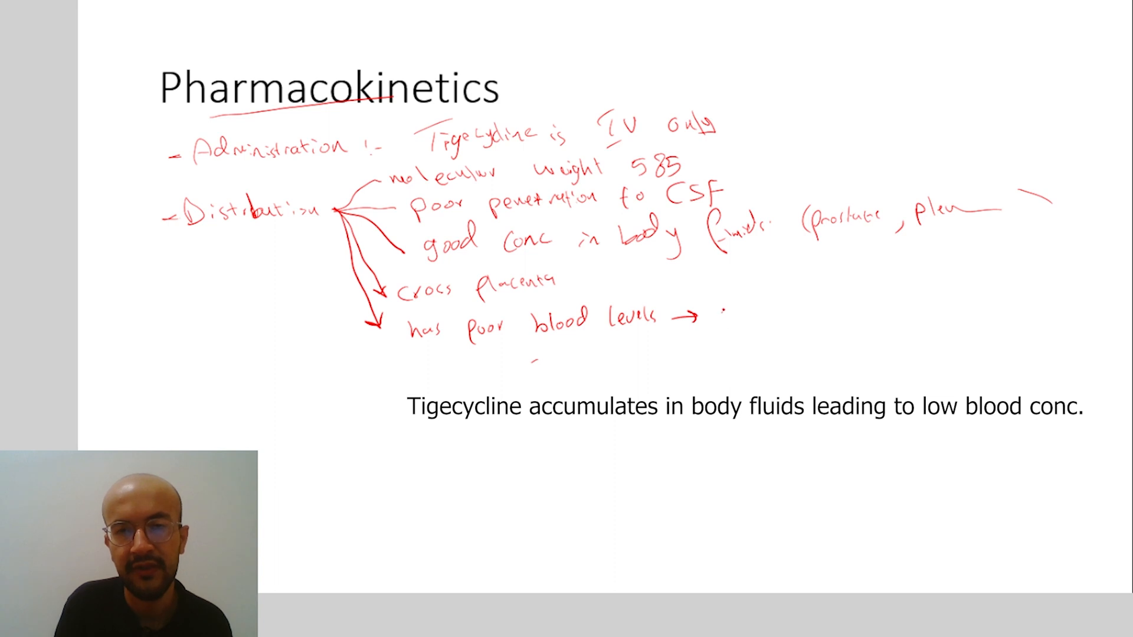
Handwrite a final 'Not' note on the Pharmacokinetics slide before moving to Spectrum.
type("Not")
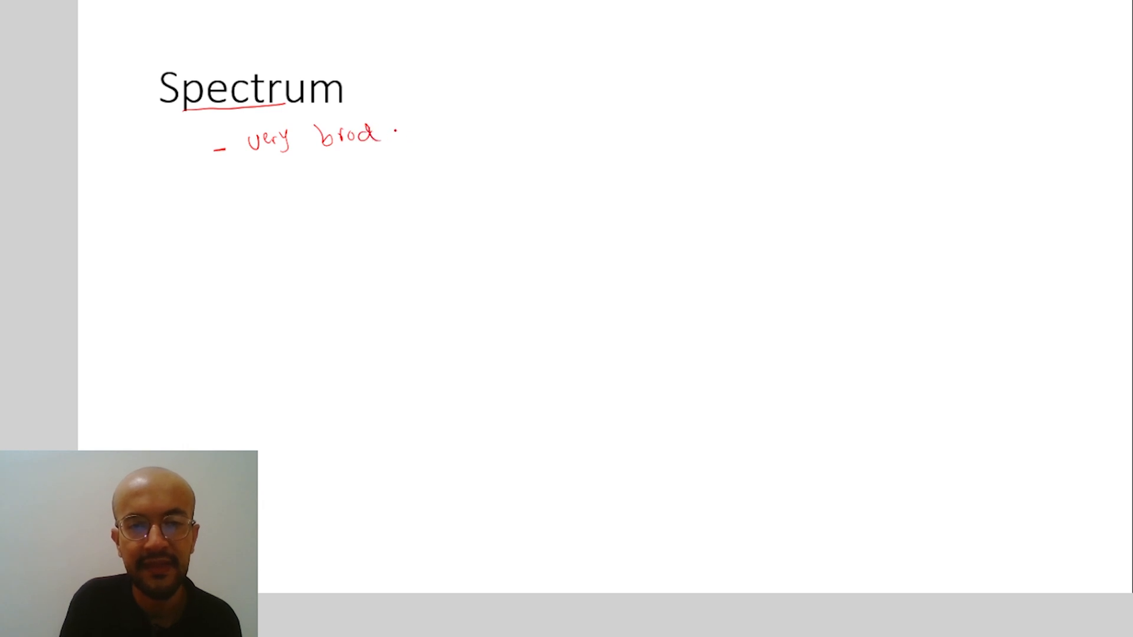
Handwrite 'very broad spectrum' and 'Not affected by common resistance patterns' in red.
type("spectrum")
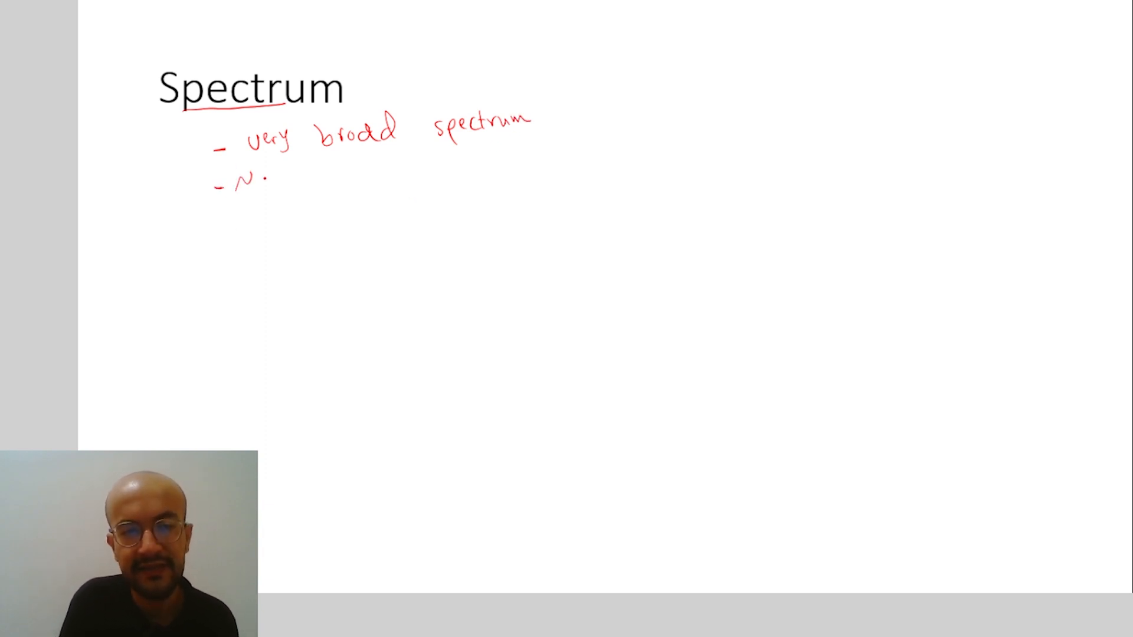
type("ot affected by (")
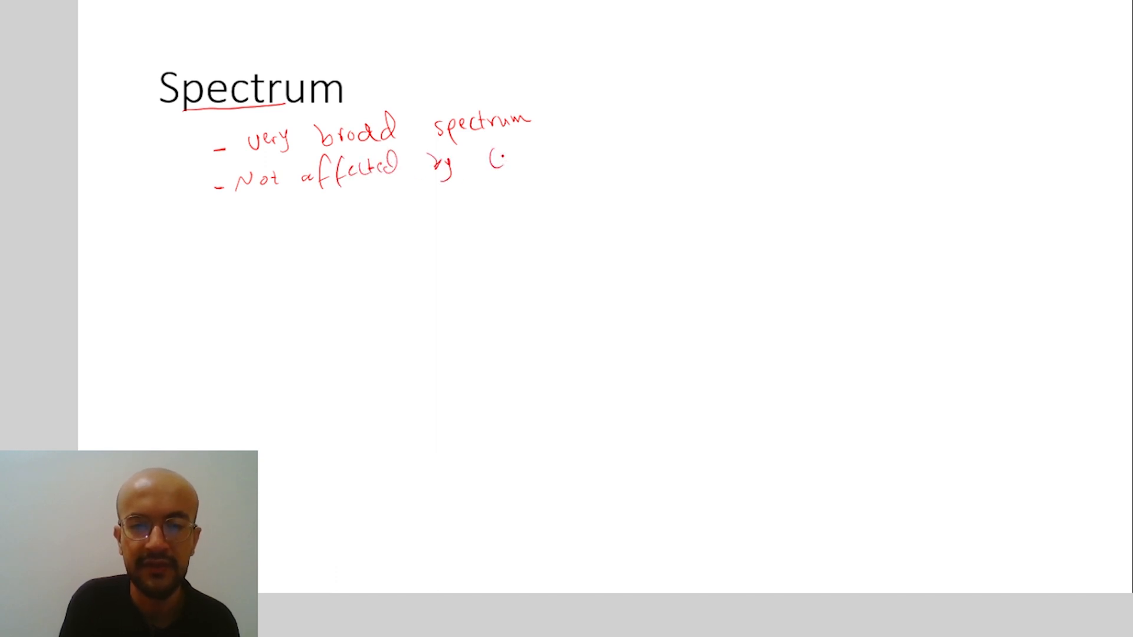
type("Comm.")
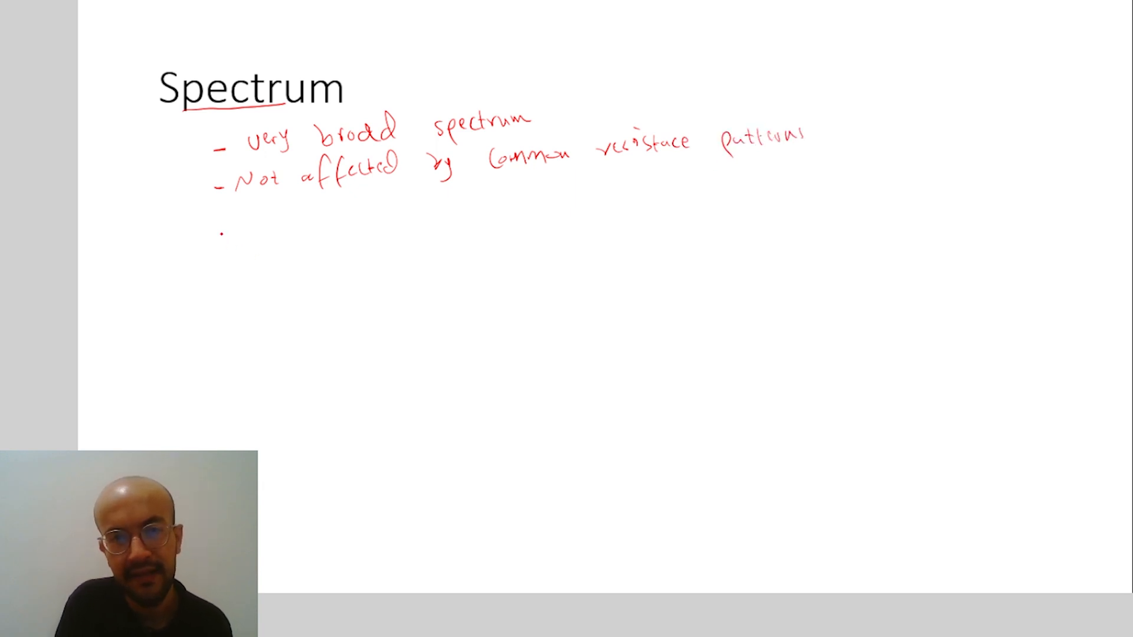
Start a third bullet 'active against MRSA, VRSA, VISA, Vancomycin res.' in red ink.
left_click(213, 228)
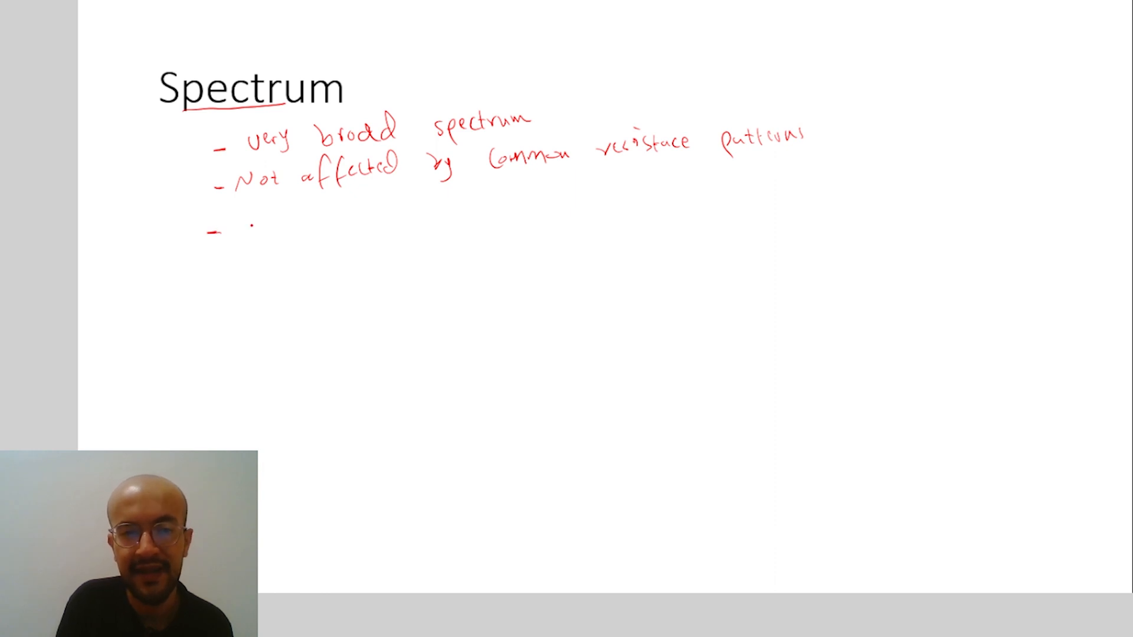
type("activ")
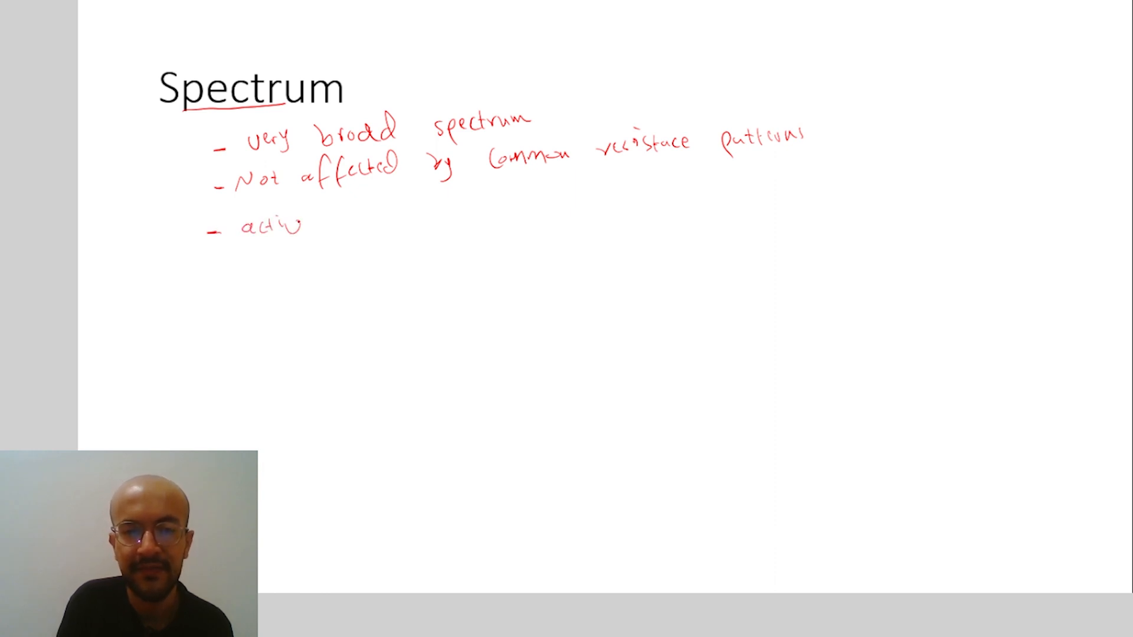
type("agu")
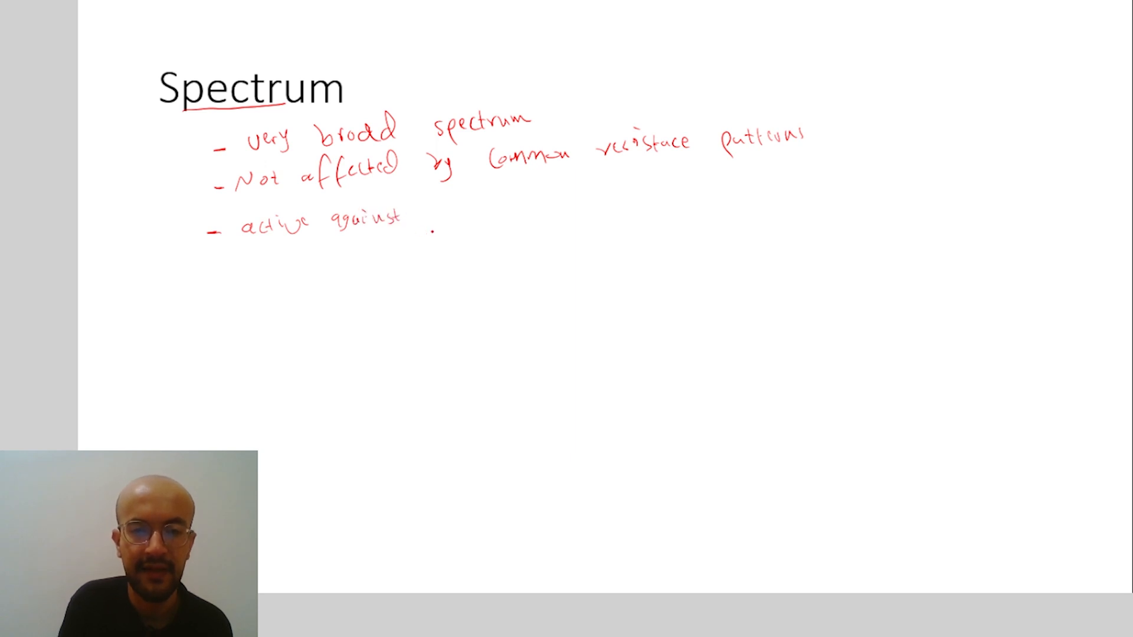
type("MR")
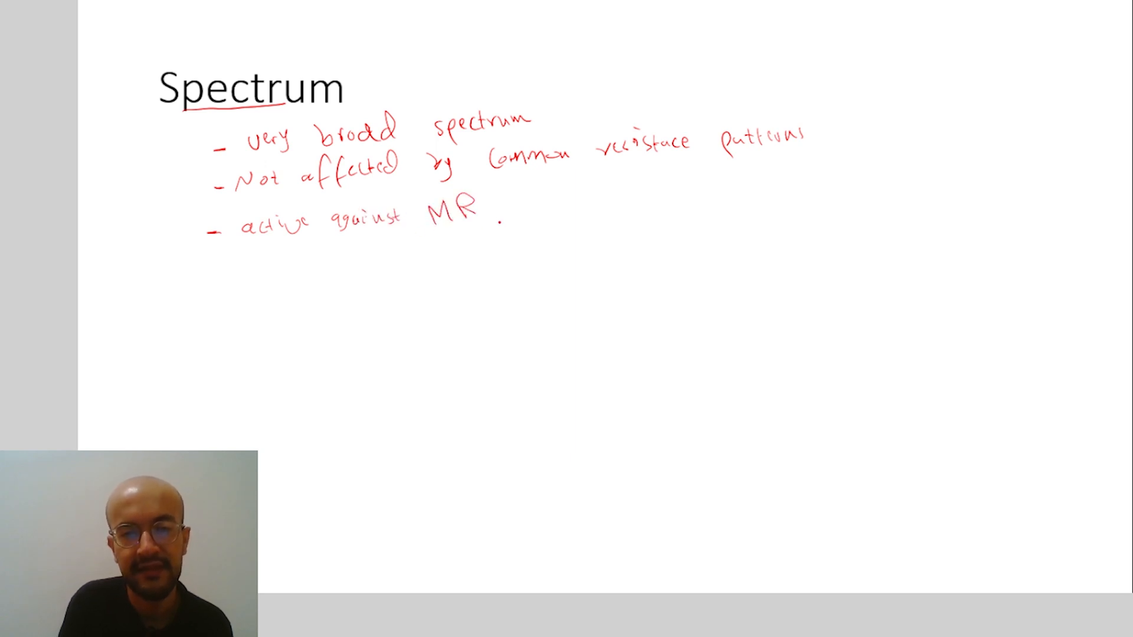
type("SA, VRSA, VISA,")
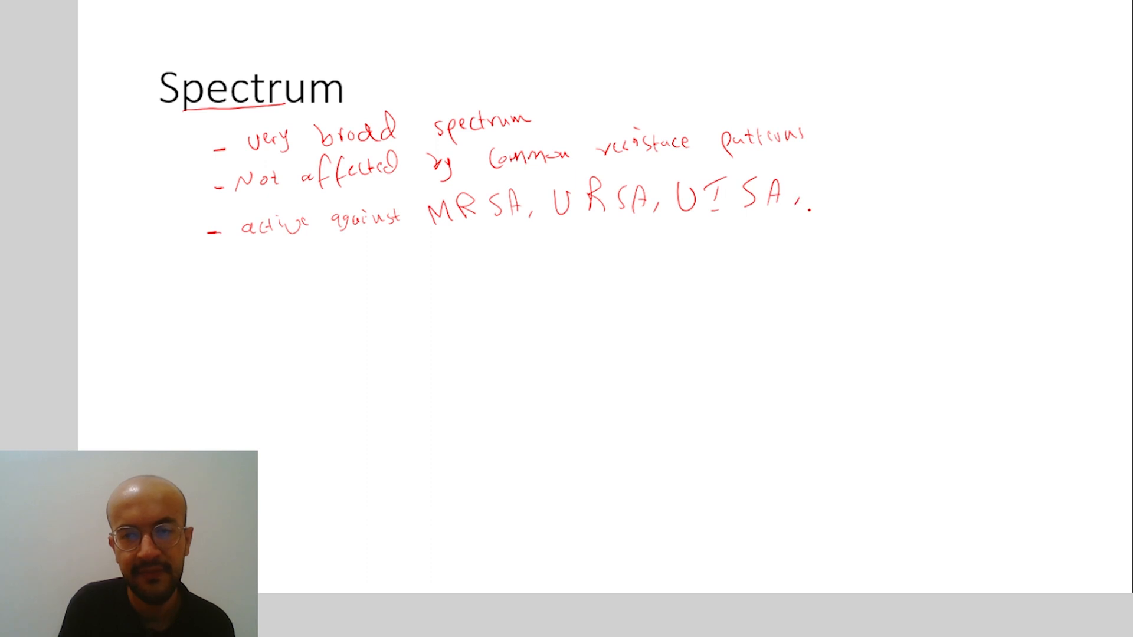
type("Vanc")
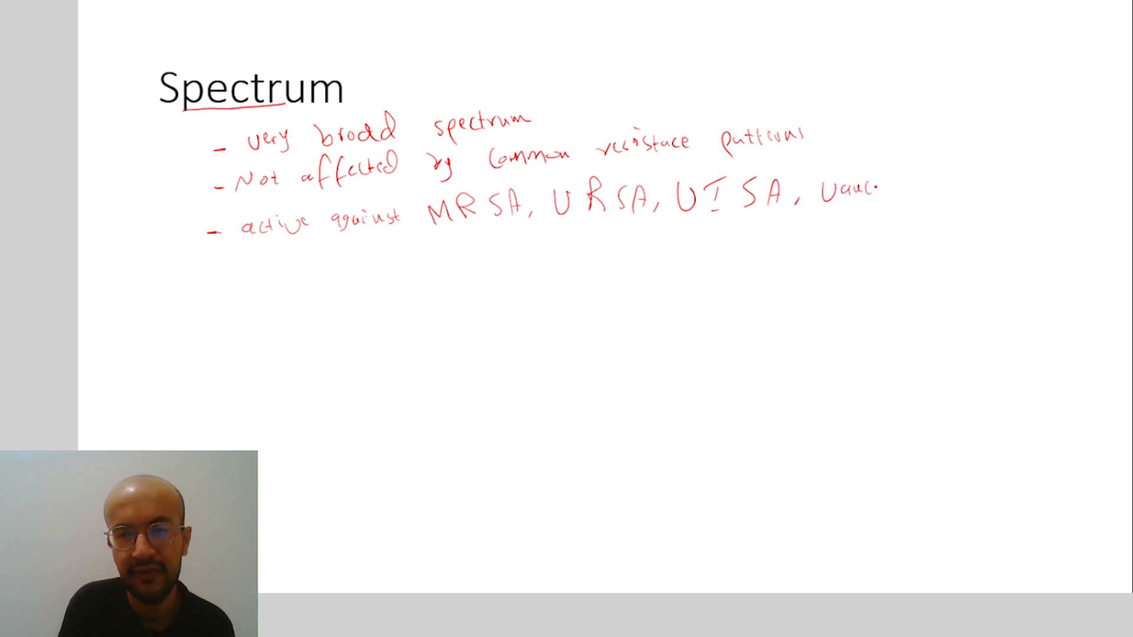
type("omyc")
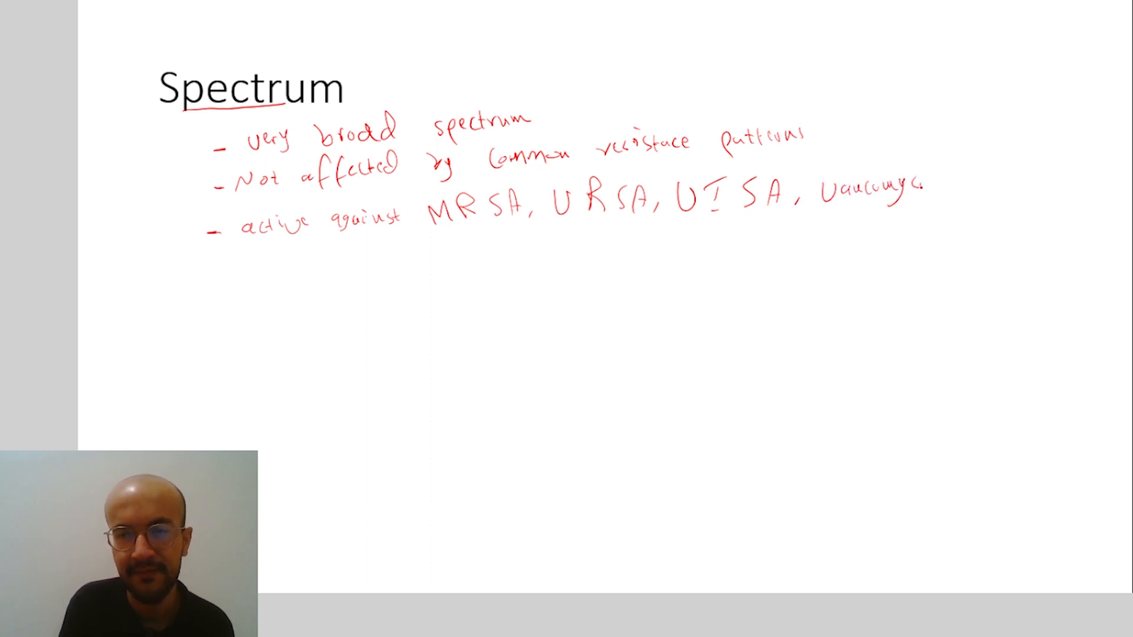
type("res.")
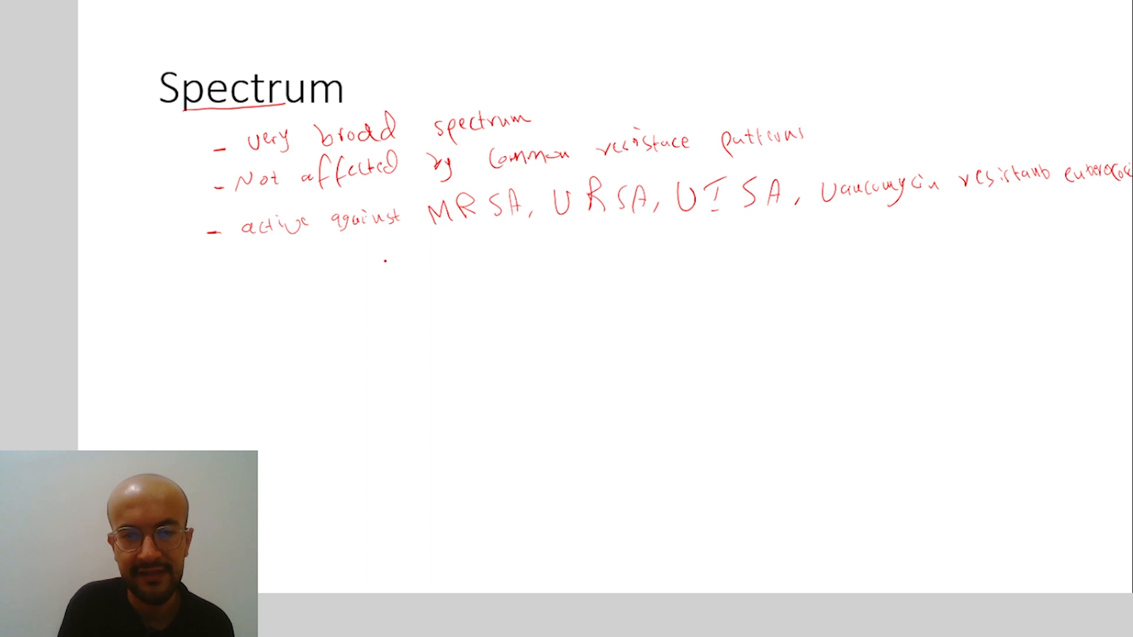
Finish the bullet with 'enterococci, enterobacteriaceae, multidrug resist.'.
type("enter")
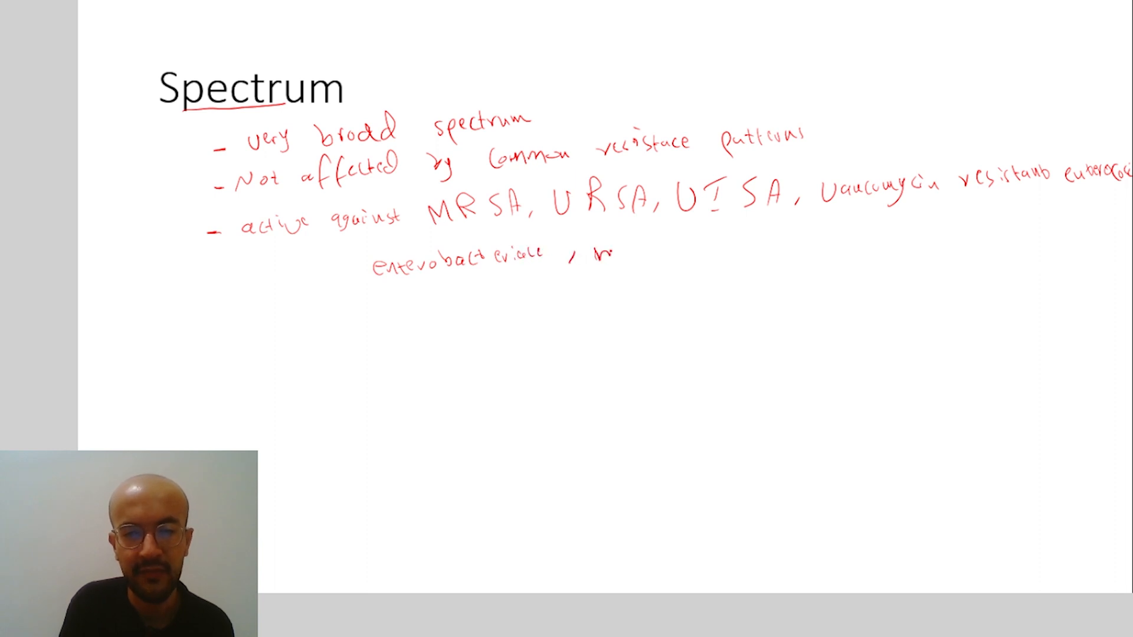
type("multidrug")
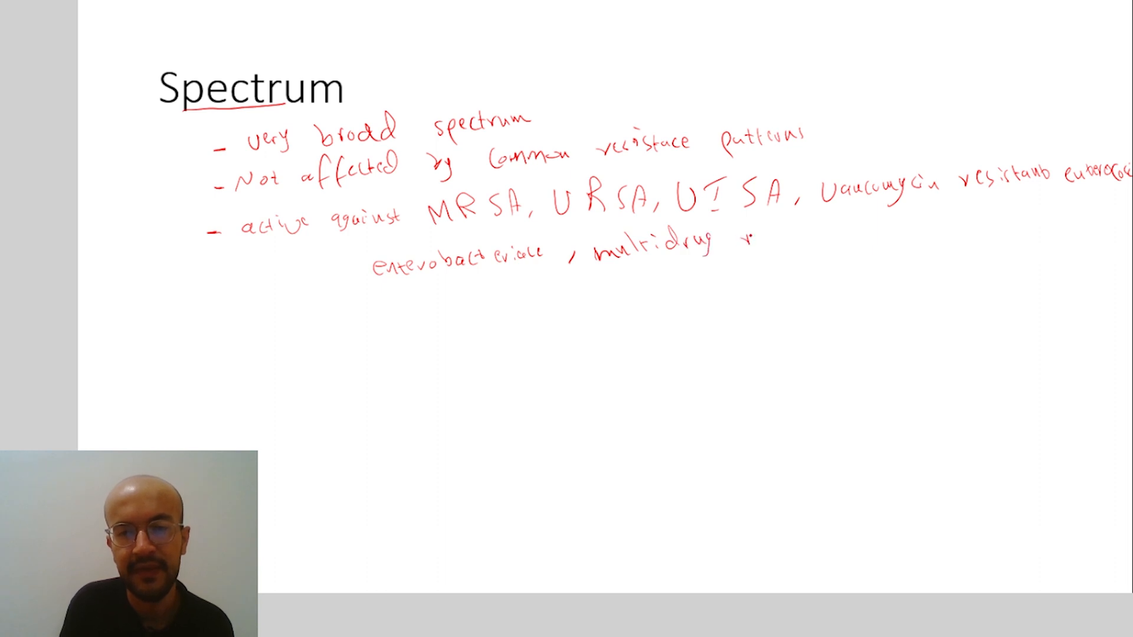
type("resist.")
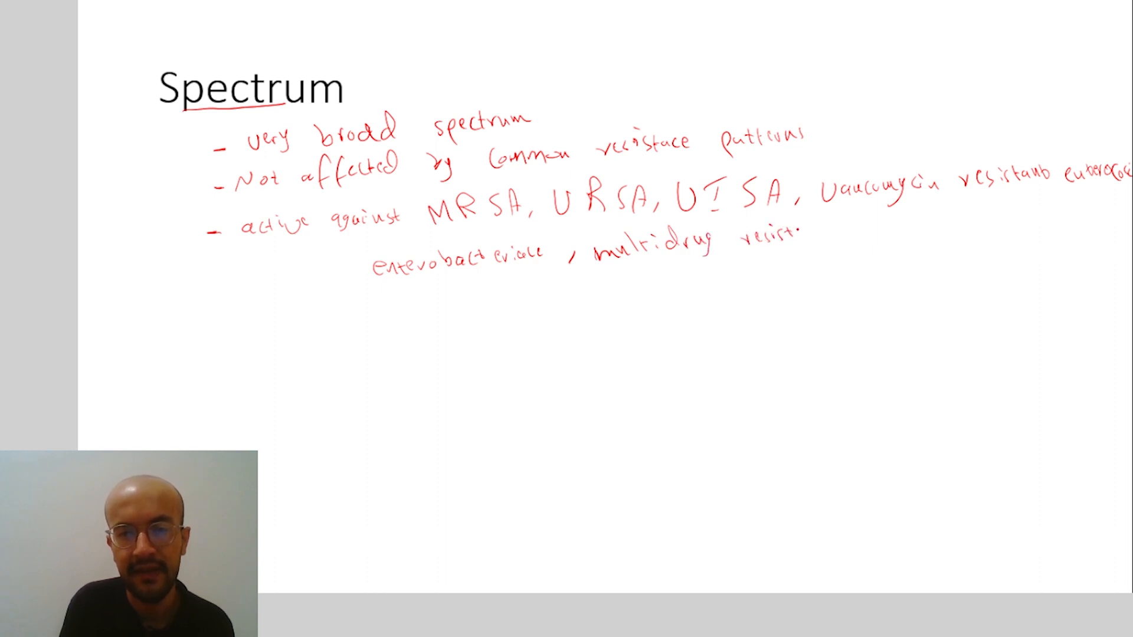